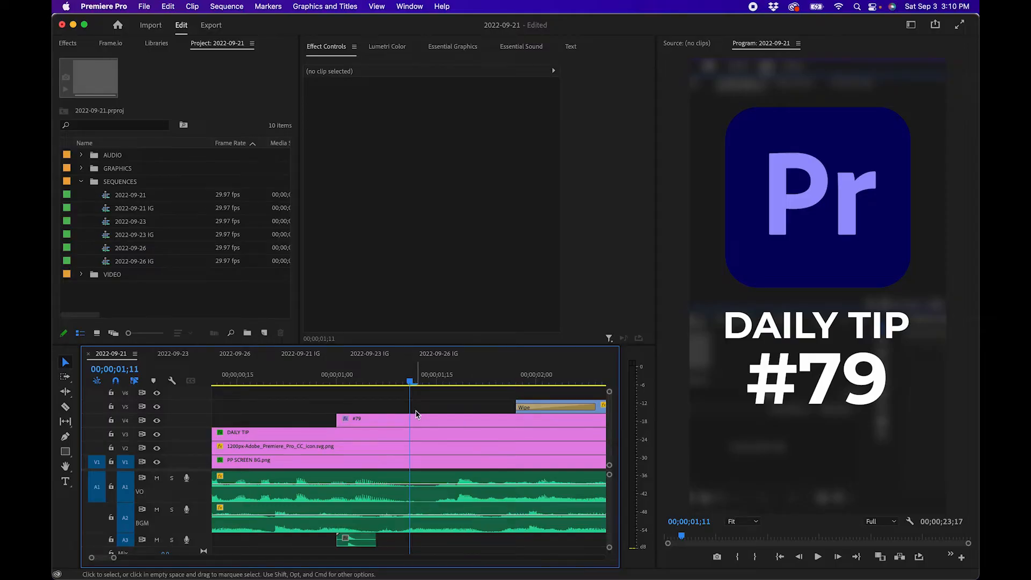
pyautogui.moveTo(337, 355)
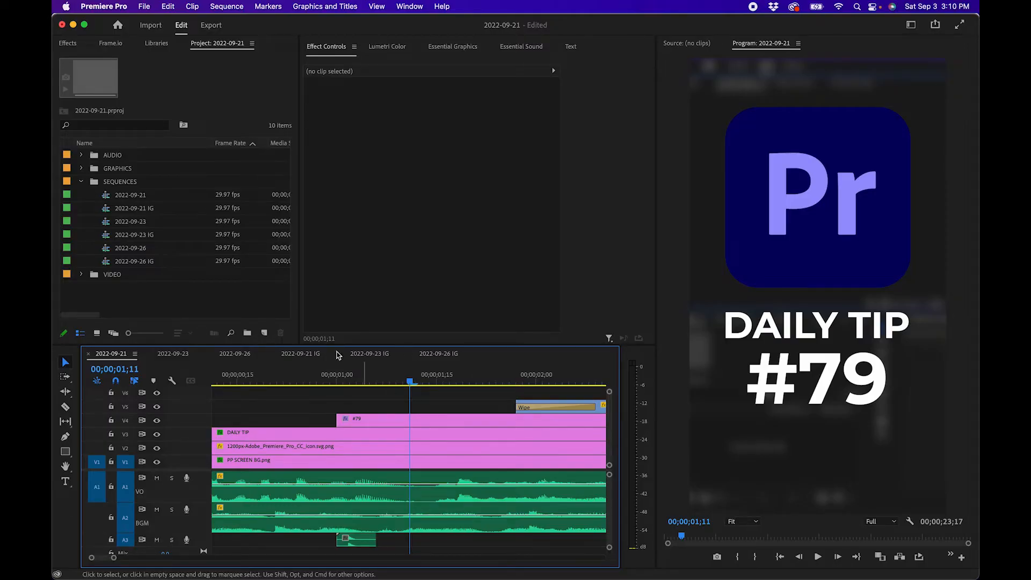
# Select the SEQUENCES bin holding the six sequences in the Project panel.
pyautogui.click(120, 181)
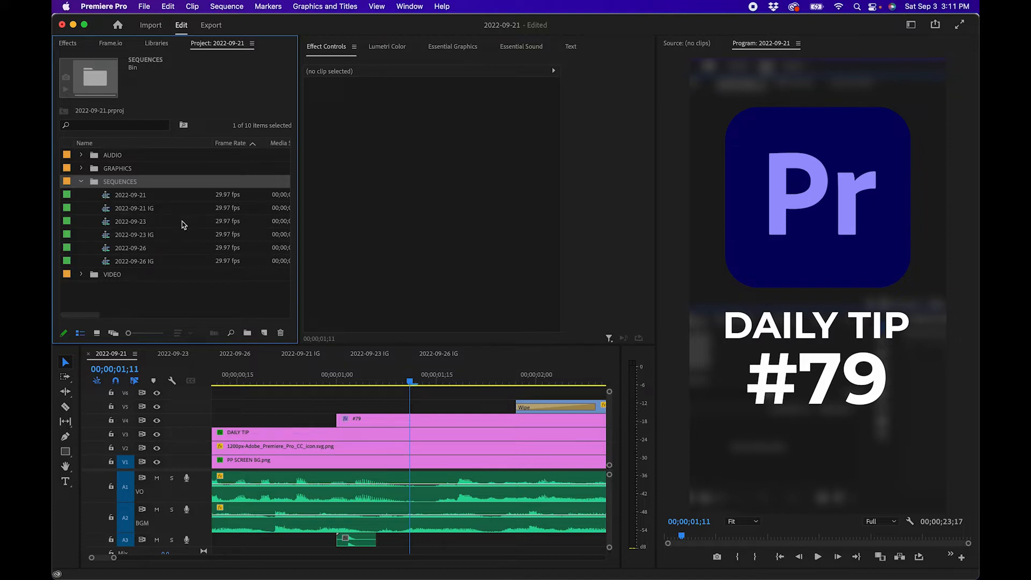
pyautogui.moveTo(130, 221)
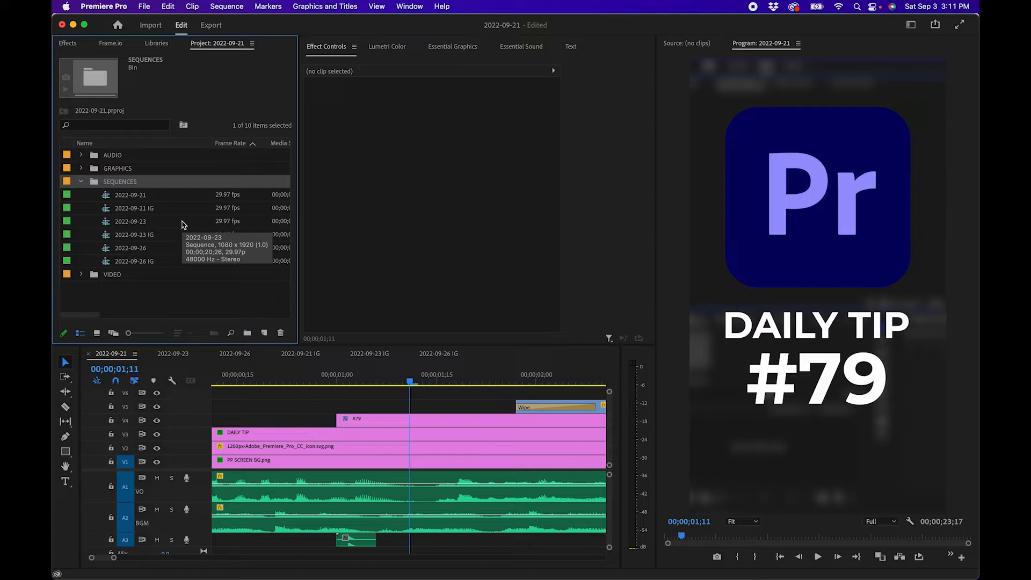
pyautogui.moveTo(552, 560)
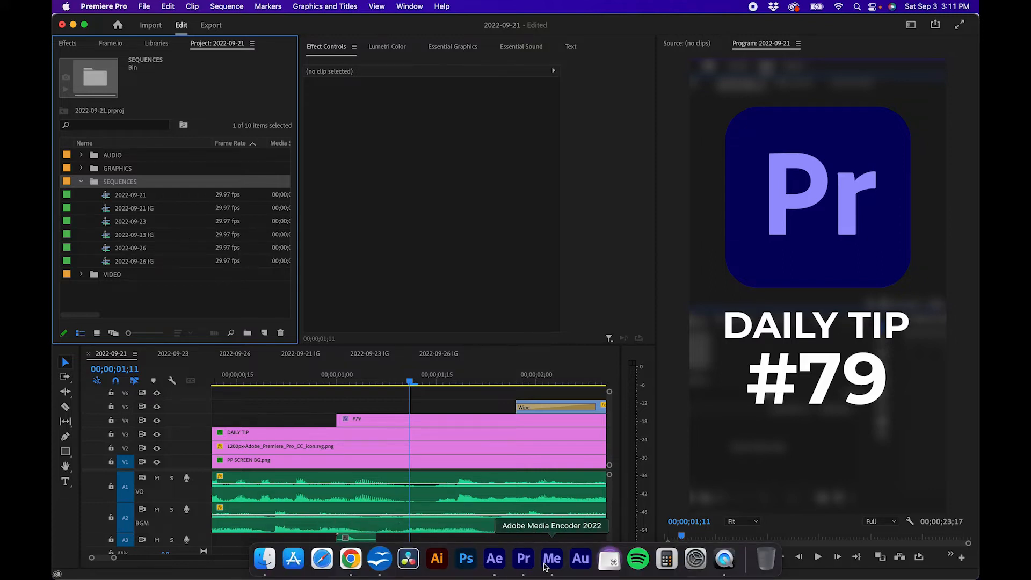
# Switch to Media Encoder, add a Premiere Pro sequence, and open the 2022-09-21 project.
pyautogui.click(551, 558)
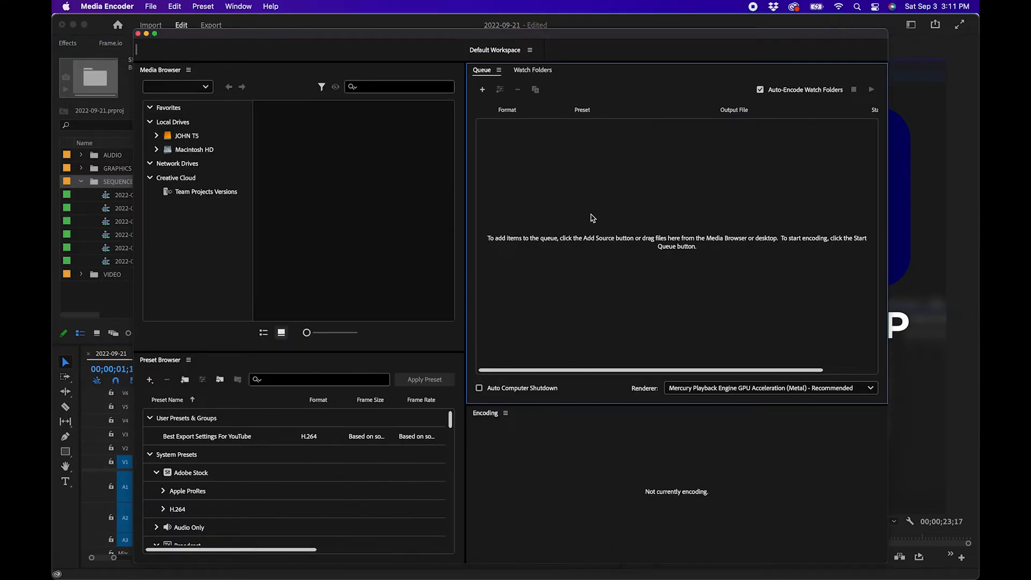
pyautogui.click(150, 6)
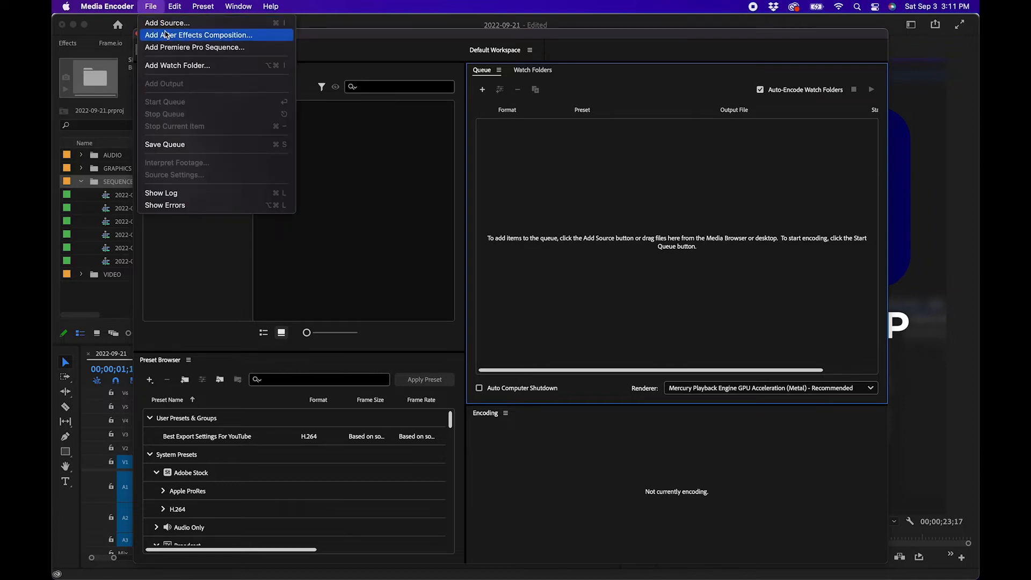
pyautogui.moveTo(194, 47)
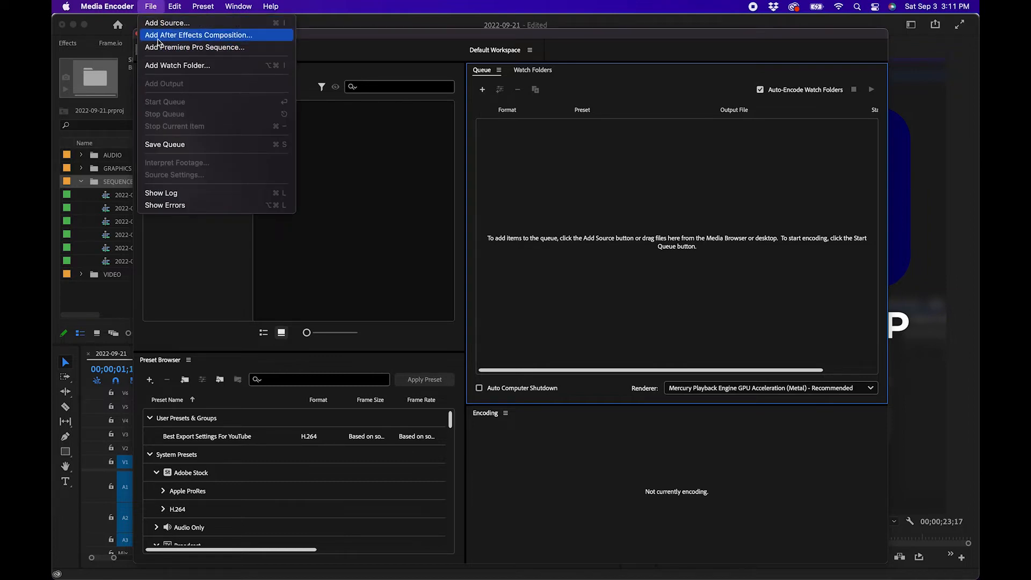
pyautogui.moveTo(194, 47)
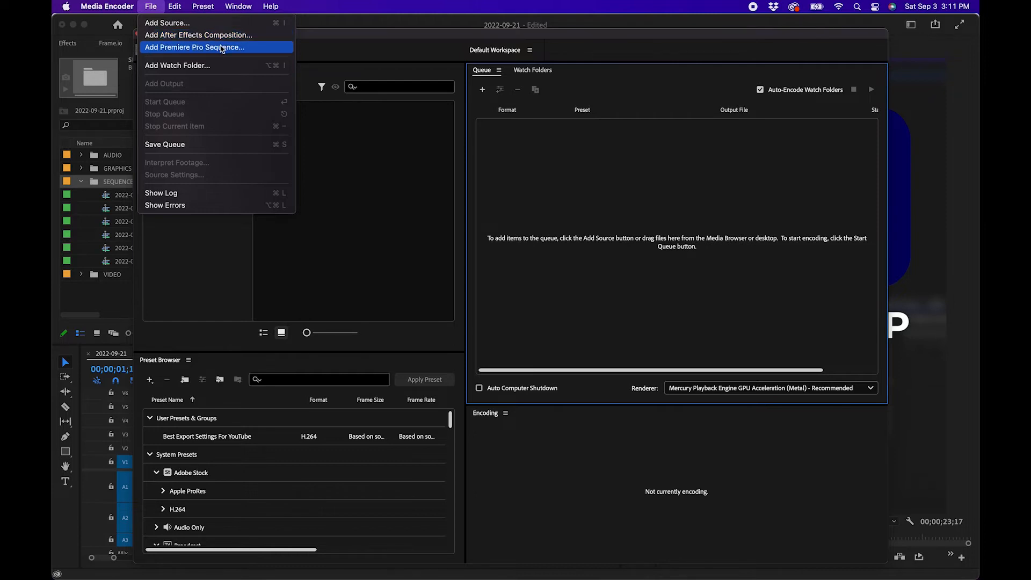
pyautogui.moveTo(178, 50)
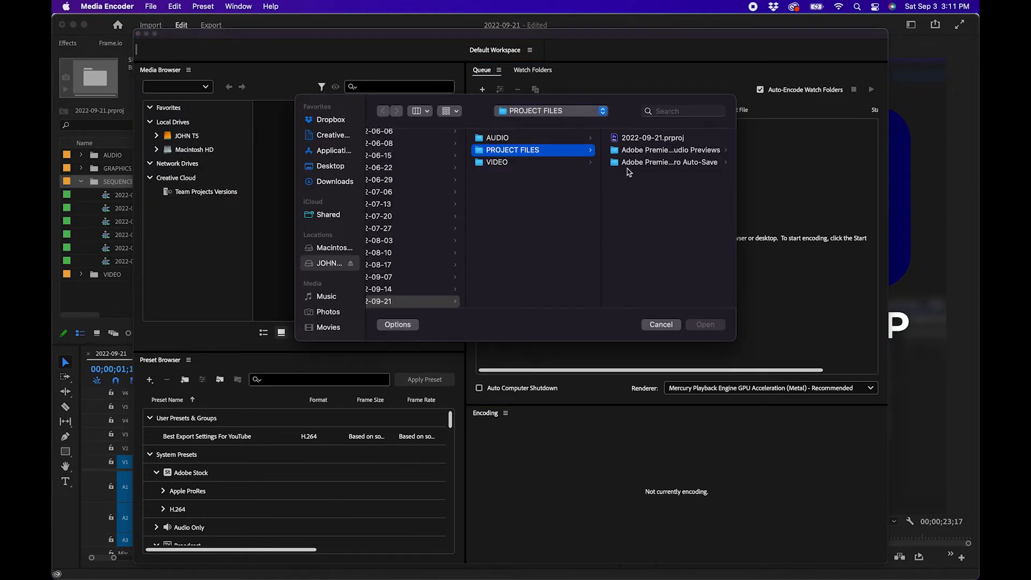
pyautogui.click(704, 324)
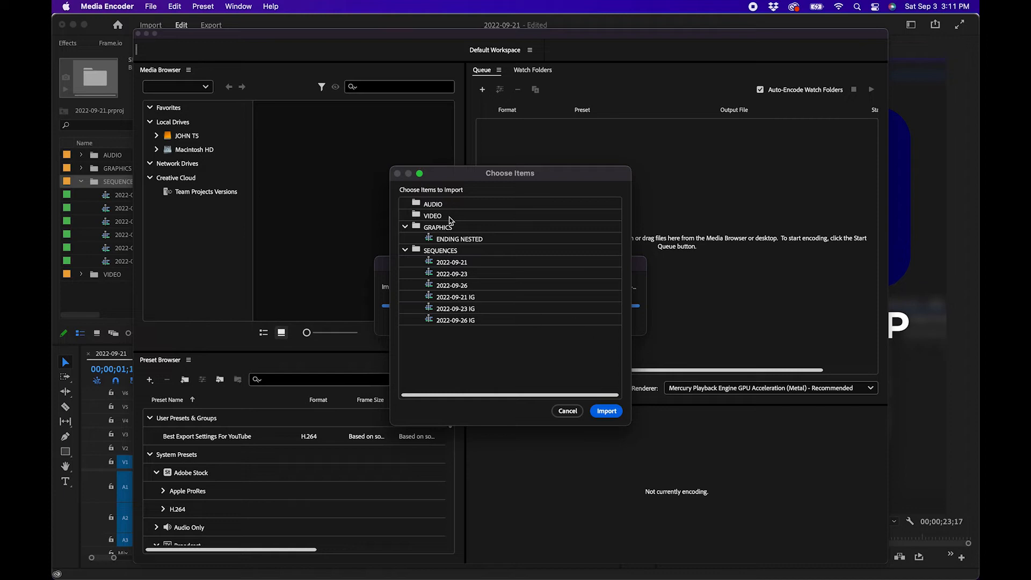
pyautogui.moveTo(457, 326)
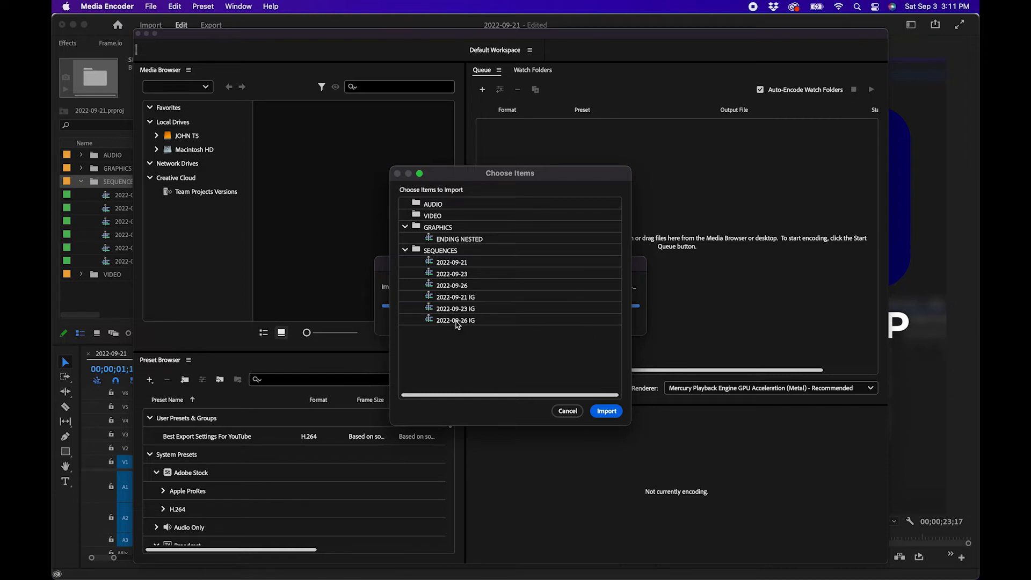
# Select all six sequences through 2022-09-26 IG and import them into the queue.
pyautogui.click(451, 261)
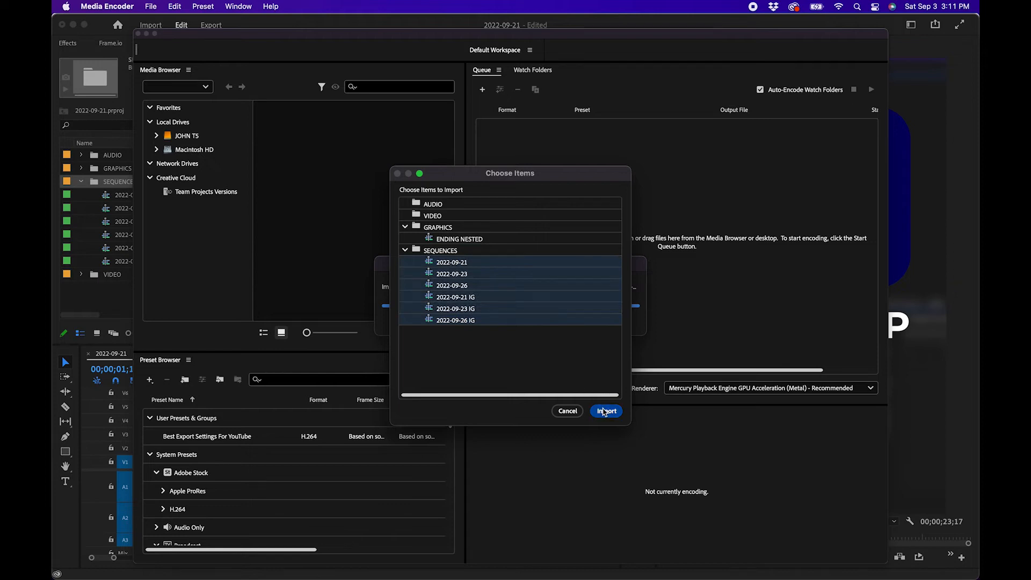
pyautogui.click(605, 411)
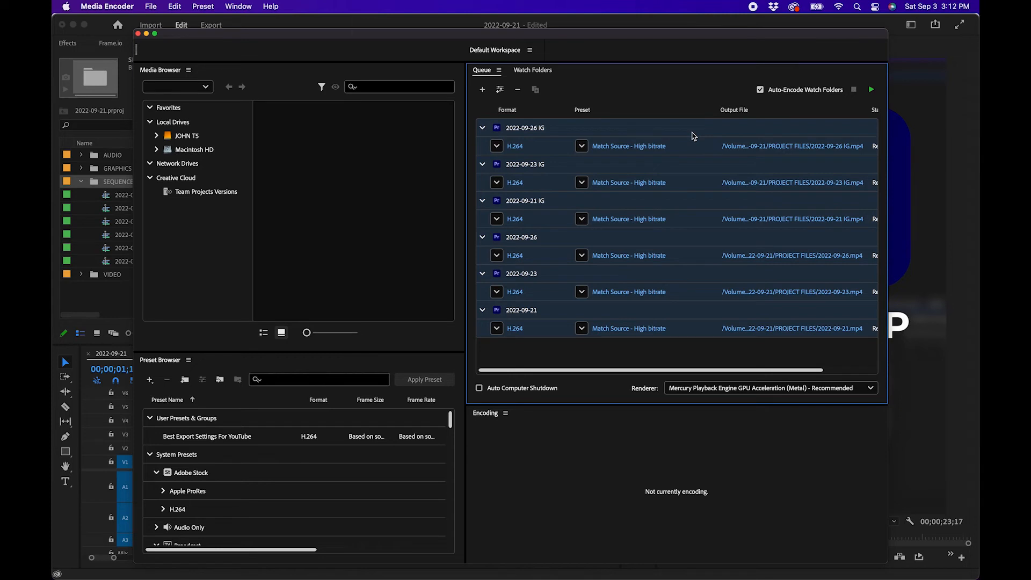
# Set the queued items' output file location to the Downloads folder.
pyautogui.click(793, 146)
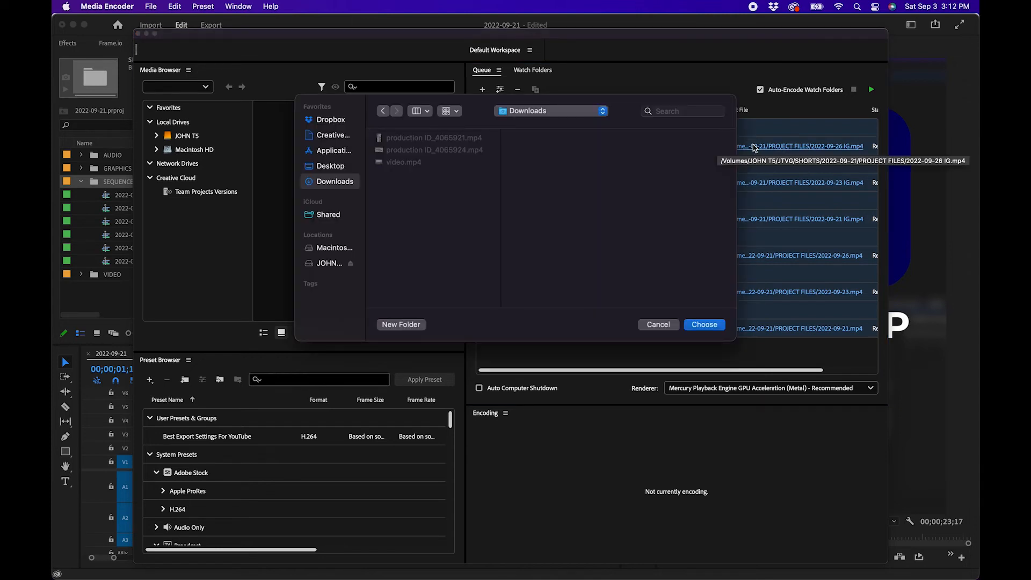
pyautogui.click(581, 182)
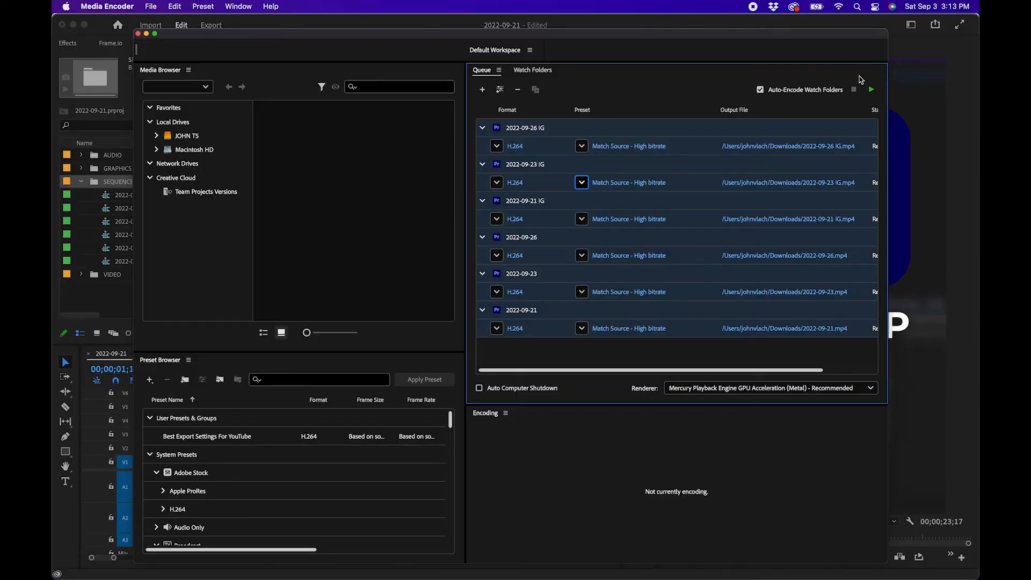
pyautogui.moveTo(871, 89)
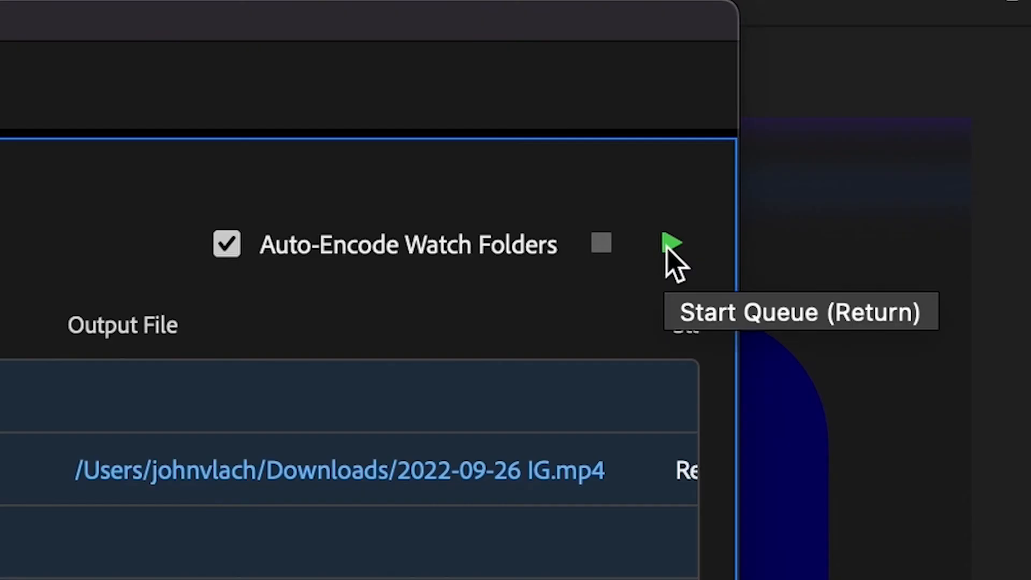